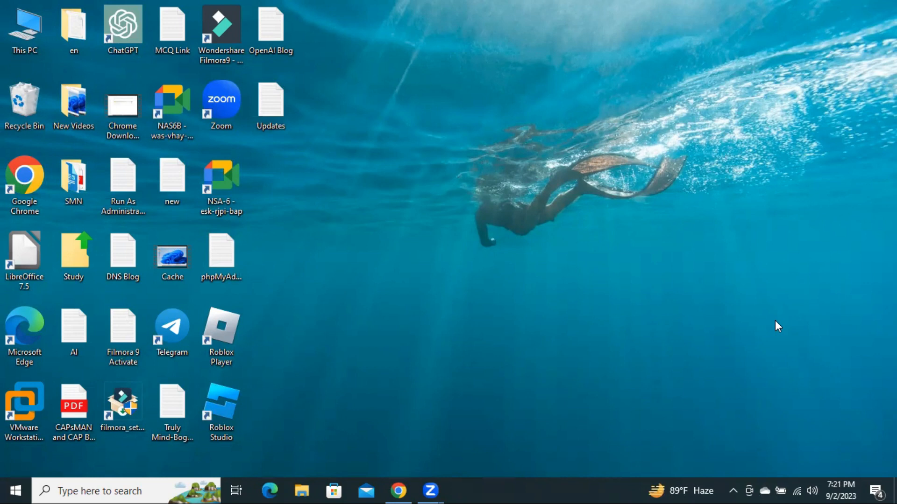
- View the properties of Local Disk (C:) from This PC, showing 18.6 GB free of 118 GB
left_click(302, 490)
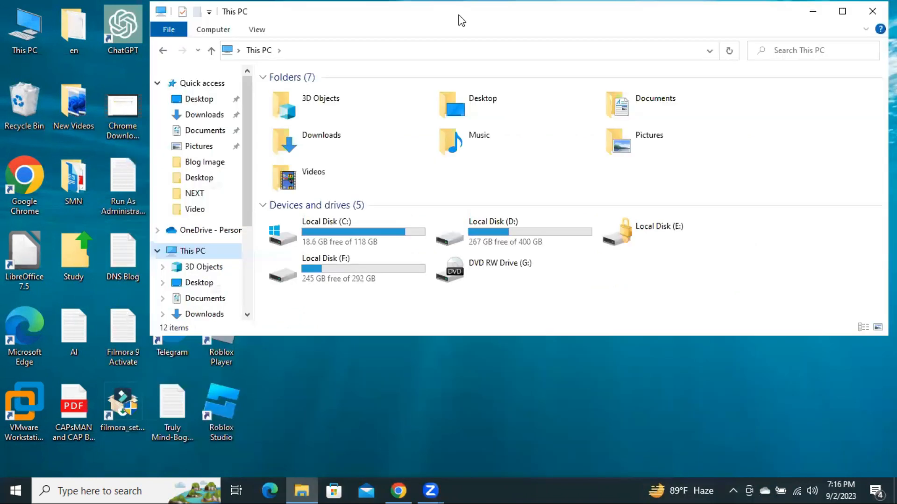
left_click(335, 232)
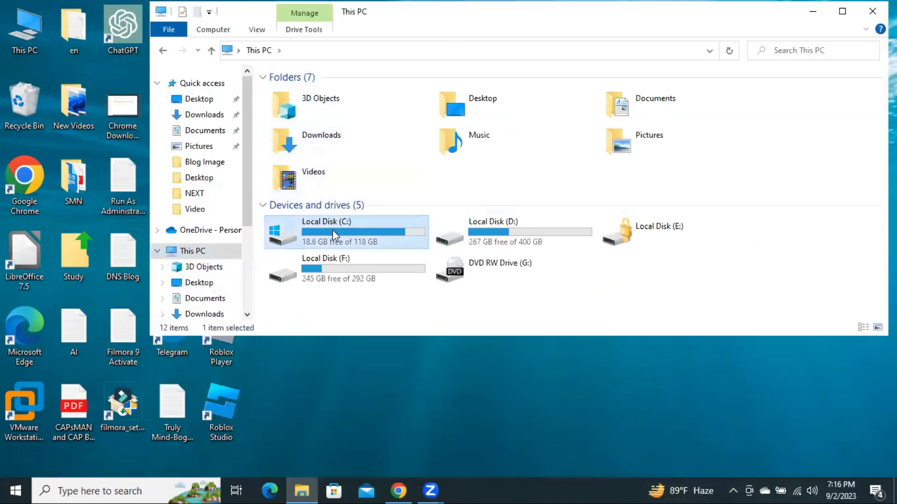
right_click(334, 232)
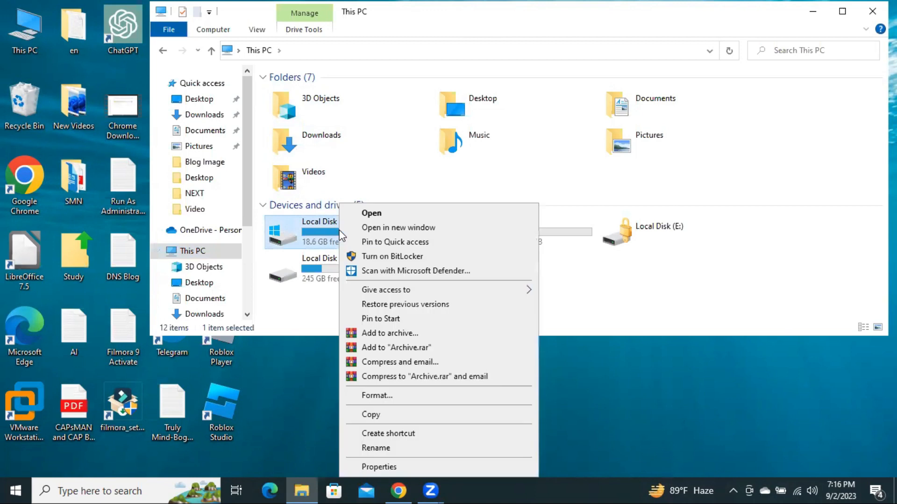
mouse_move(383, 309)
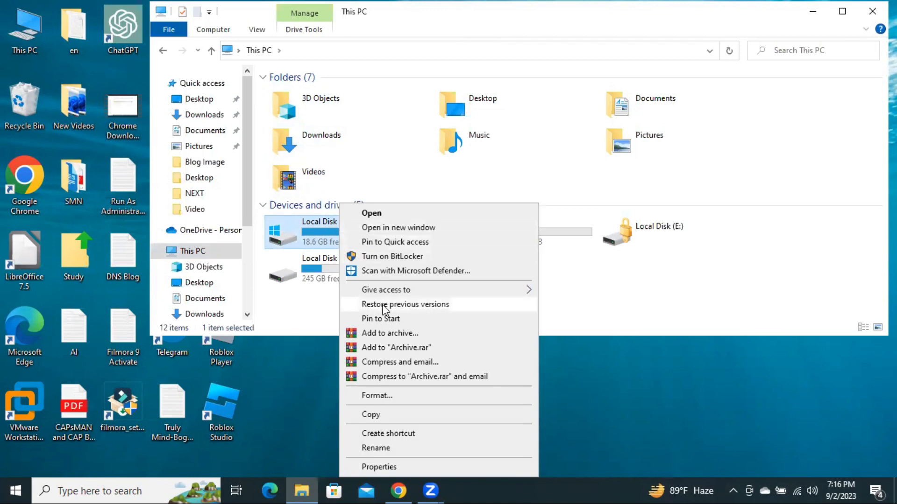
mouse_move(400, 468)
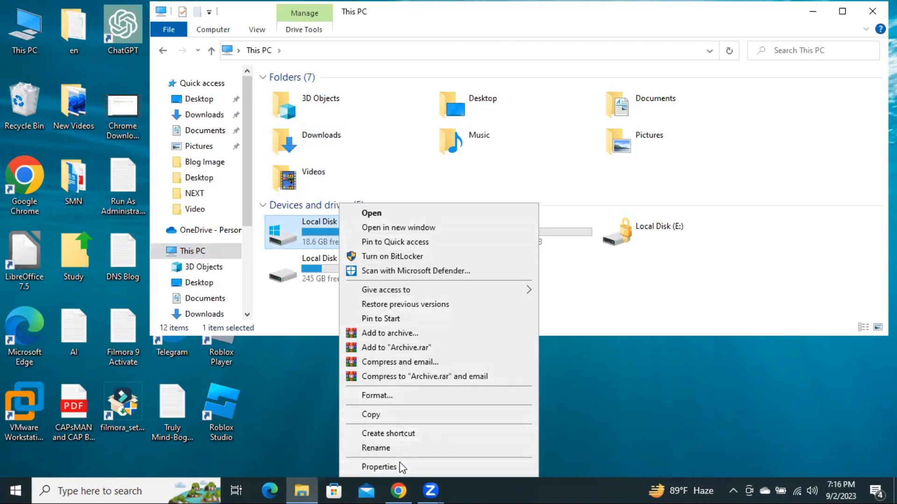
left_click(379, 467)
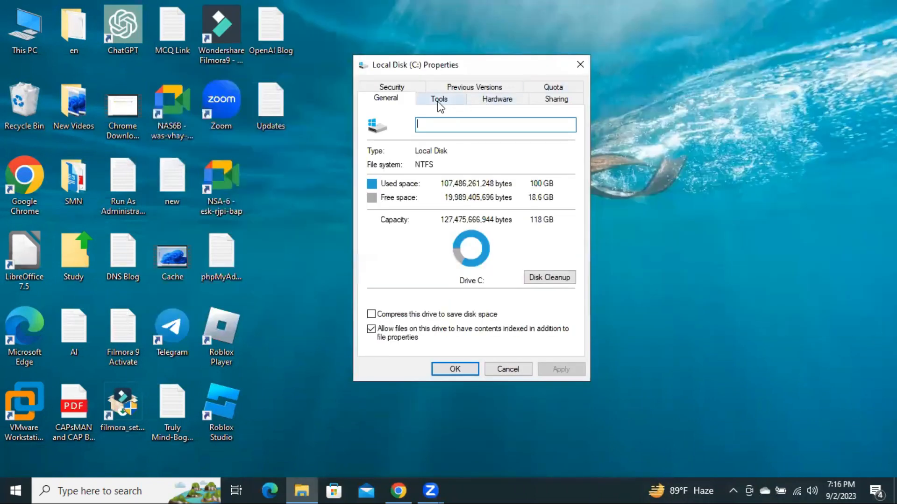
- Scan the C: drive for file system errors from the Tools tab, find none, and close its properties
left_click(438, 98)
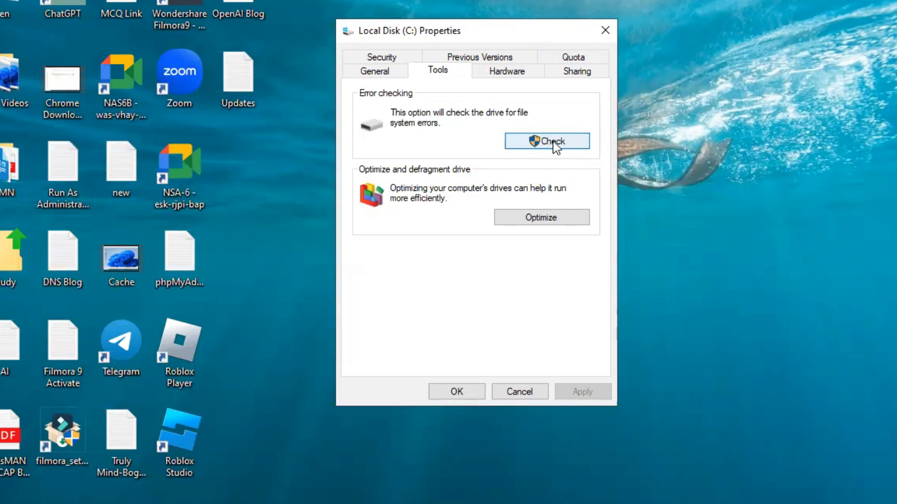
left_click(546, 141)
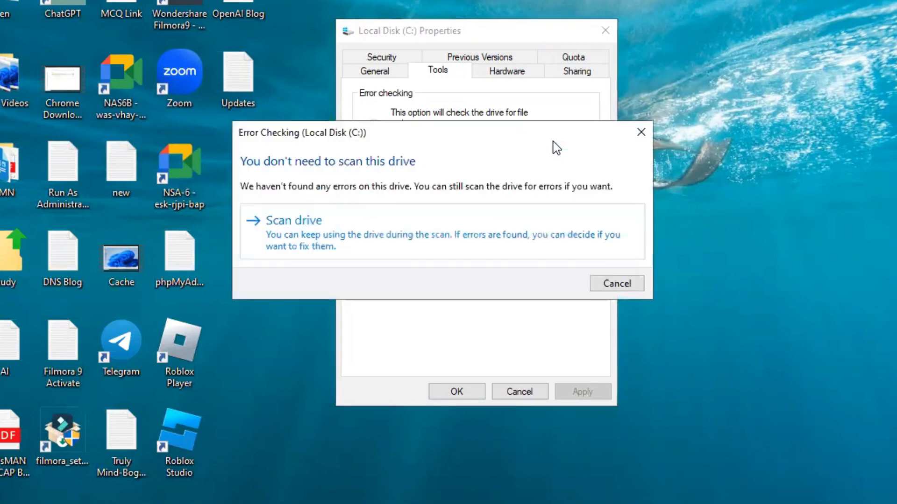
mouse_move(289, 230)
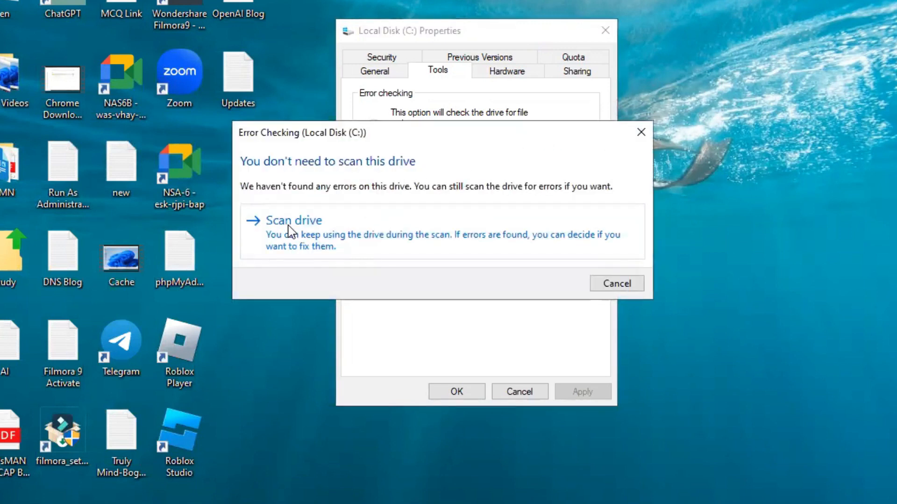
left_click(294, 220)
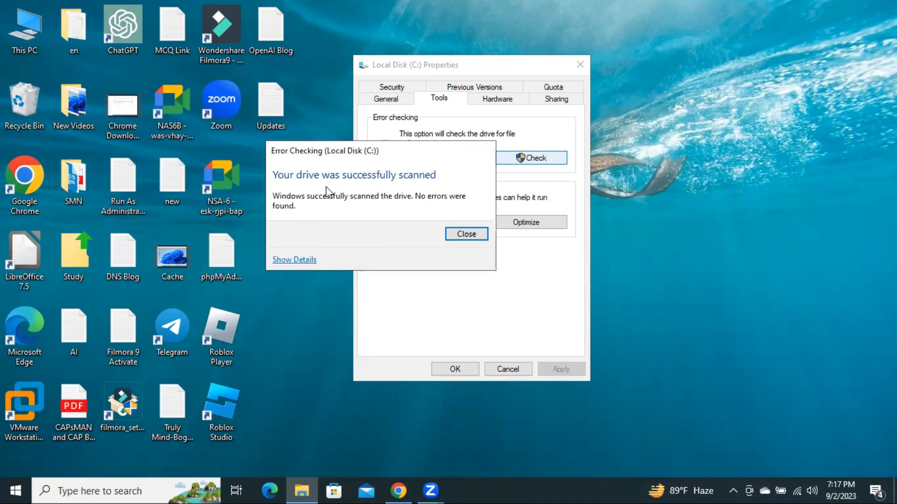
mouse_move(403, 187)
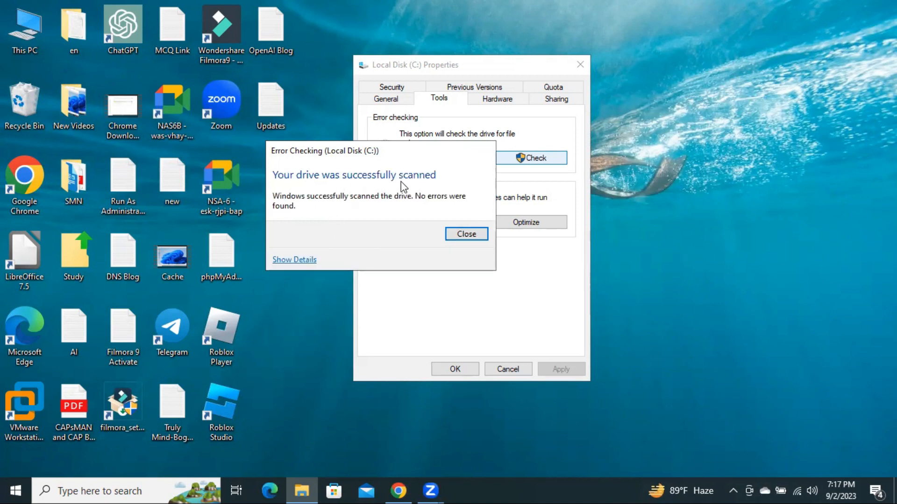
mouse_move(313, 232)
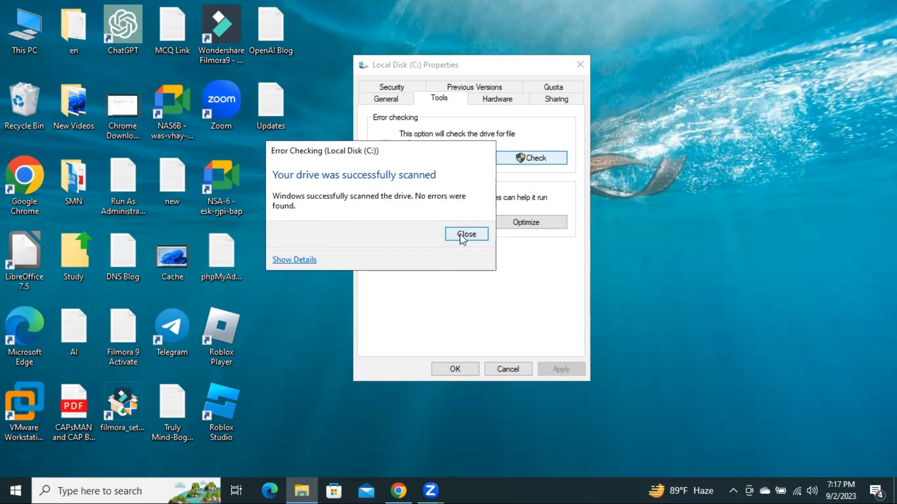
left_click(465, 234)
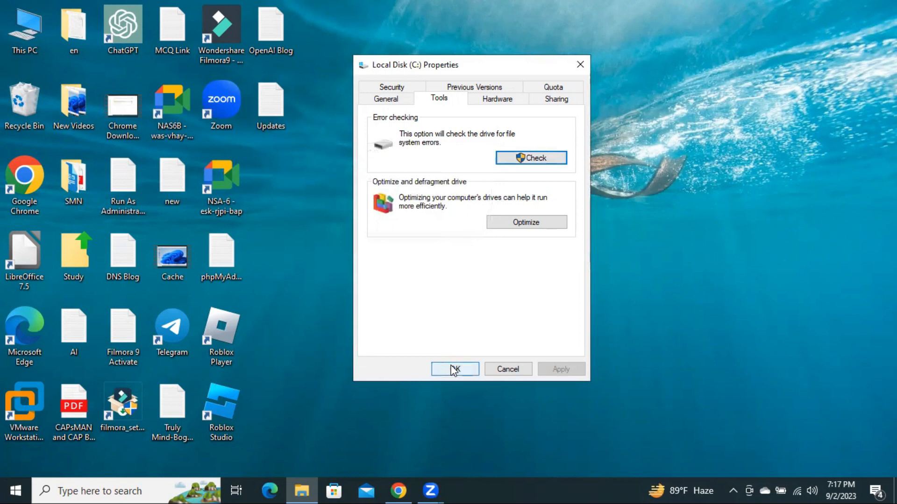
left_click(455, 370)
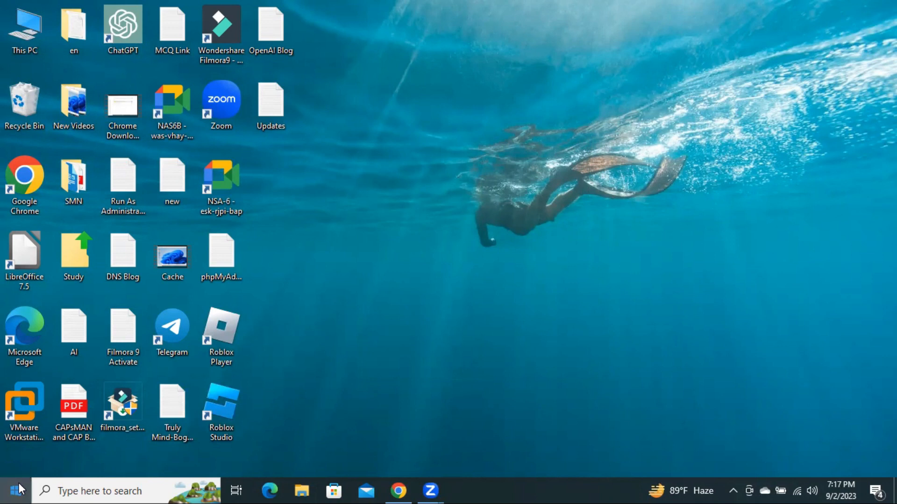
- Reach Windows Update in Settings > Update & Security and confirm the PC is up to date
left_click(8, 490)
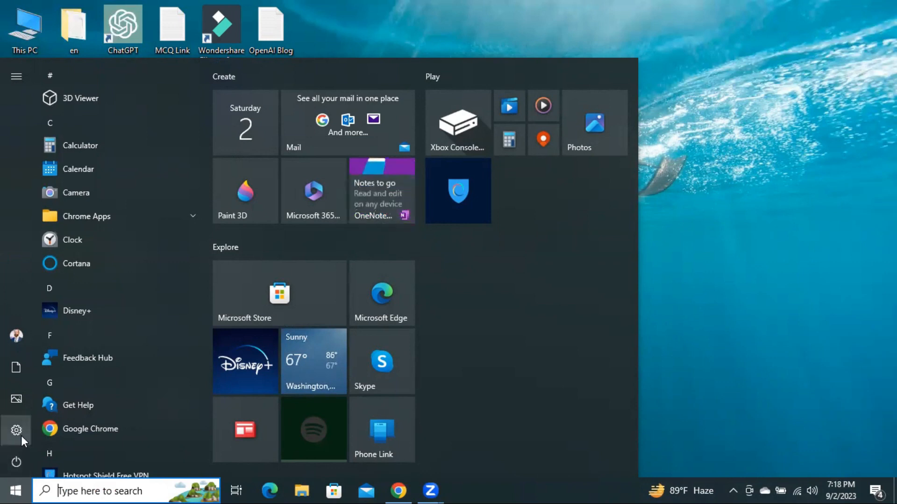
left_click(16, 75)
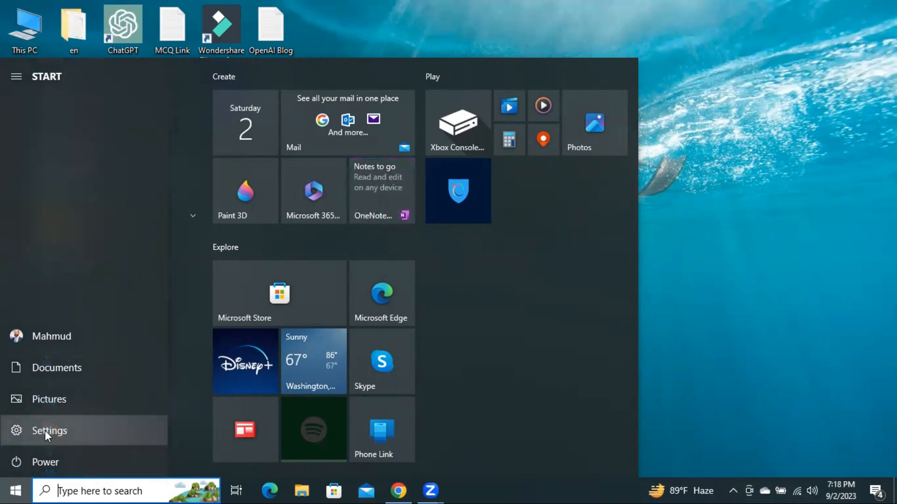
left_click(48, 431)
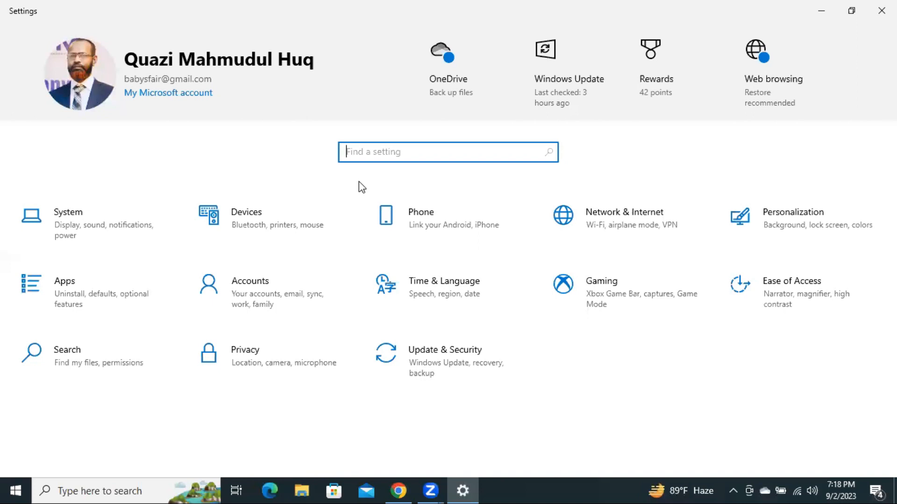
mouse_move(445, 358)
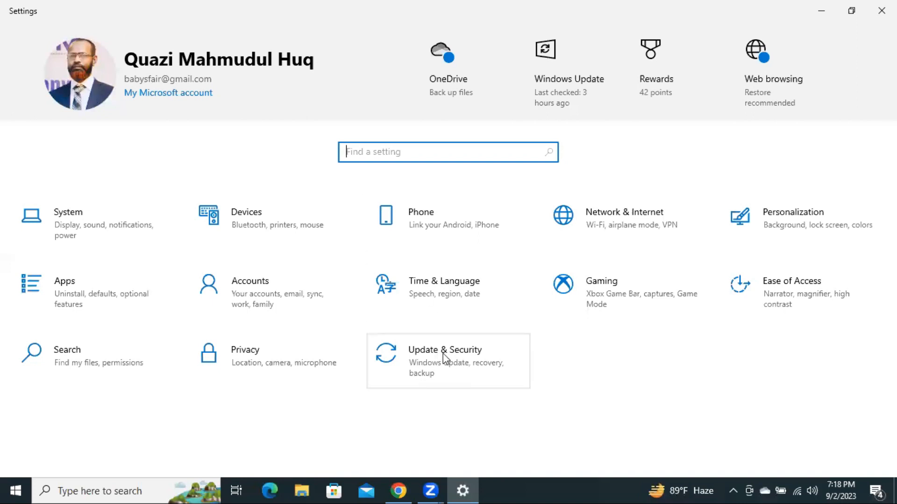
left_click(444, 349)
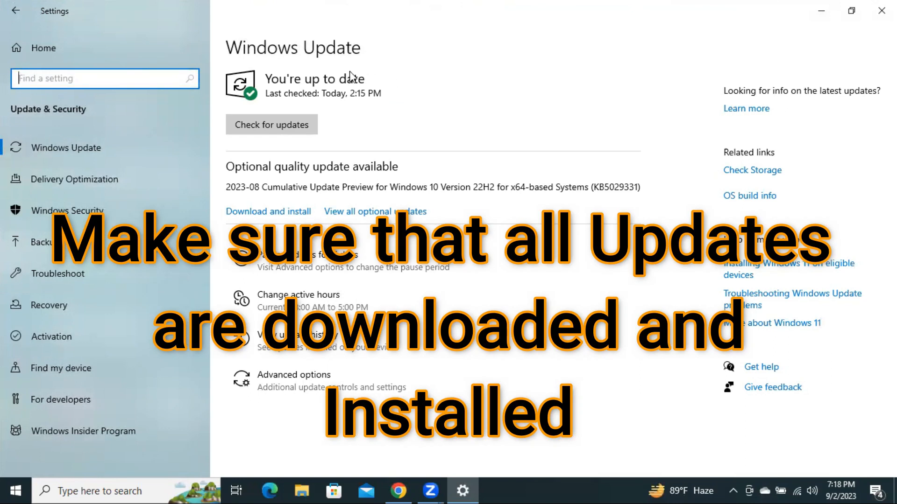
mouse_move(297, 83)
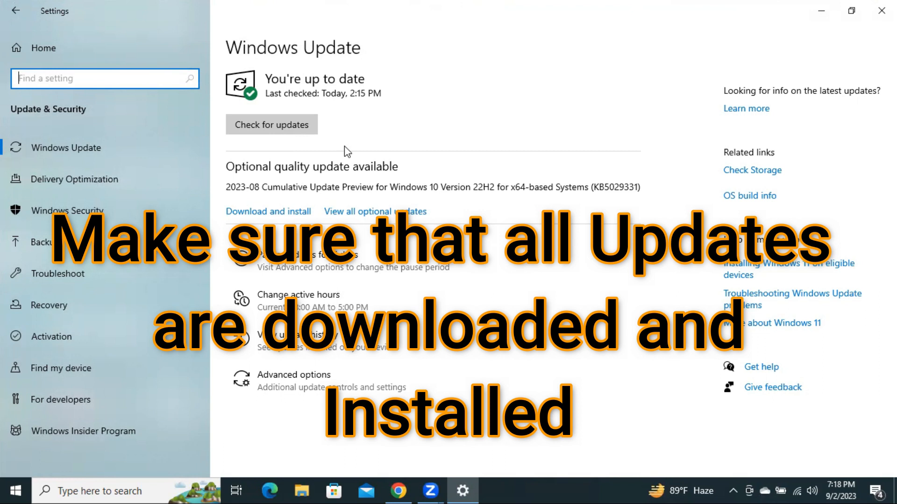
mouse_move(367, 90)
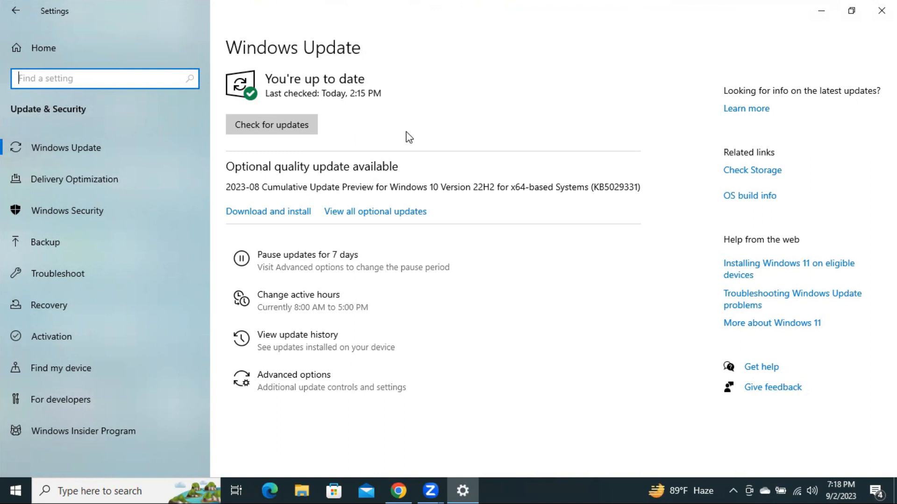
mouse_move(446, 131)
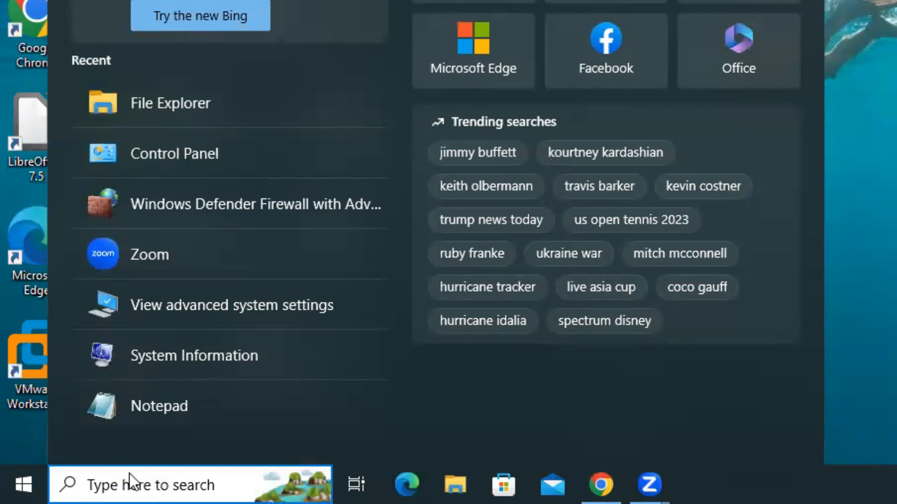
- Search the taskbar for 'turn Windows features on or off' to reach the Windows Features dialog
type("turn Windows features on or off")
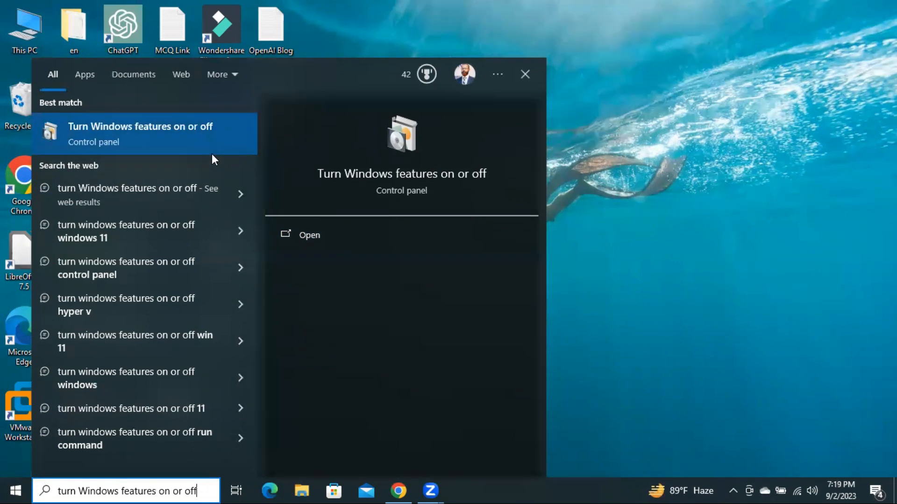
mouse_move(153, 135)
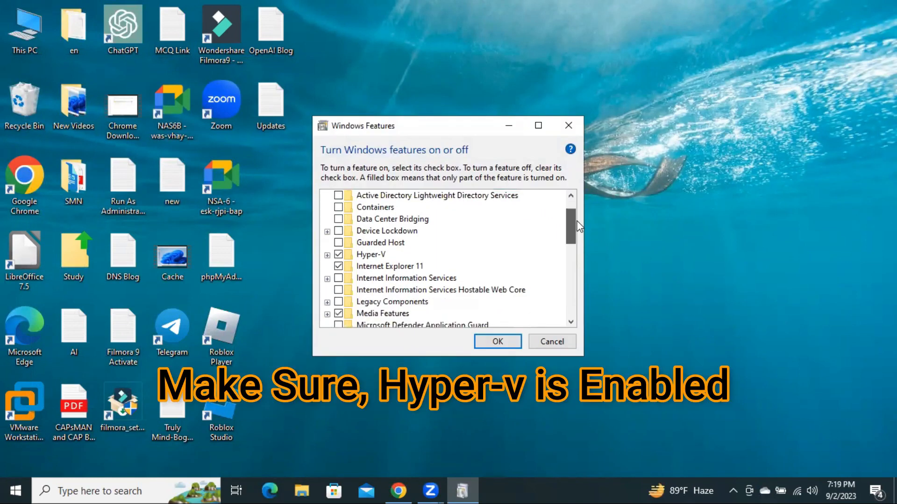
- Confirm Hyper-V is ticked, tick Windows Sandbox in the features list, and apply the changes
left_click(371, 254)
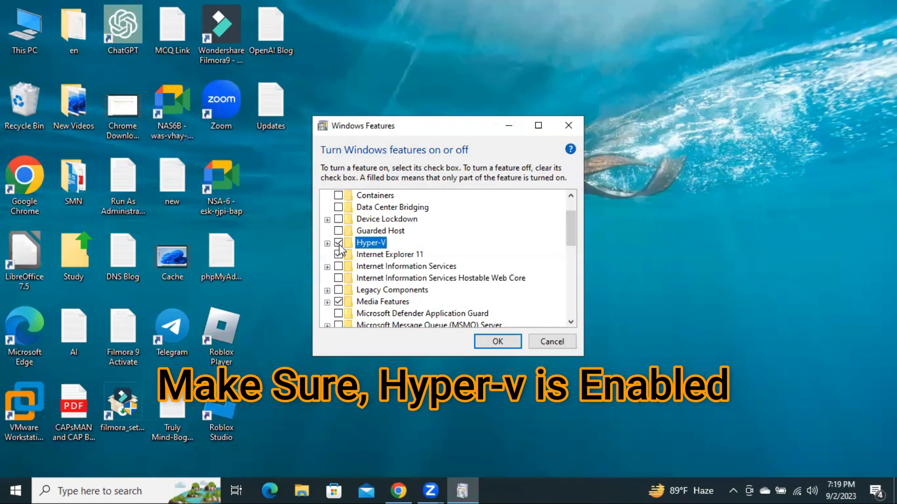
scroll("down", 3)
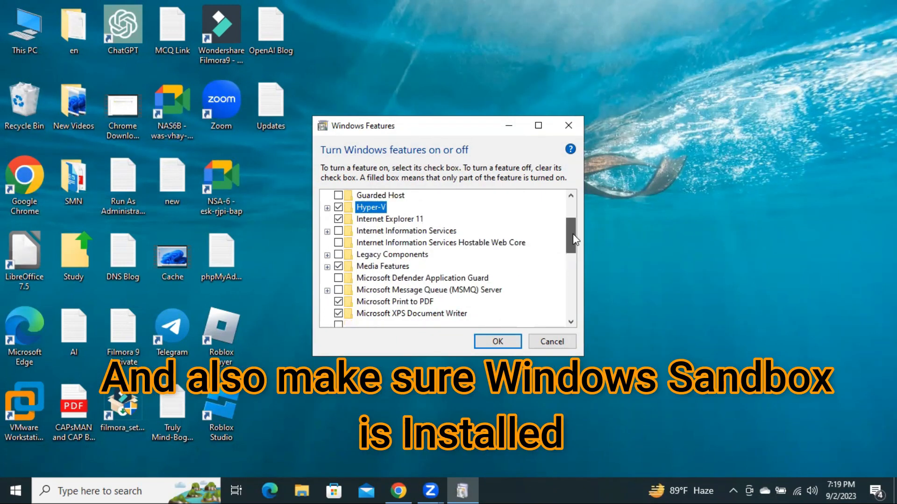
scroll("down", 3)
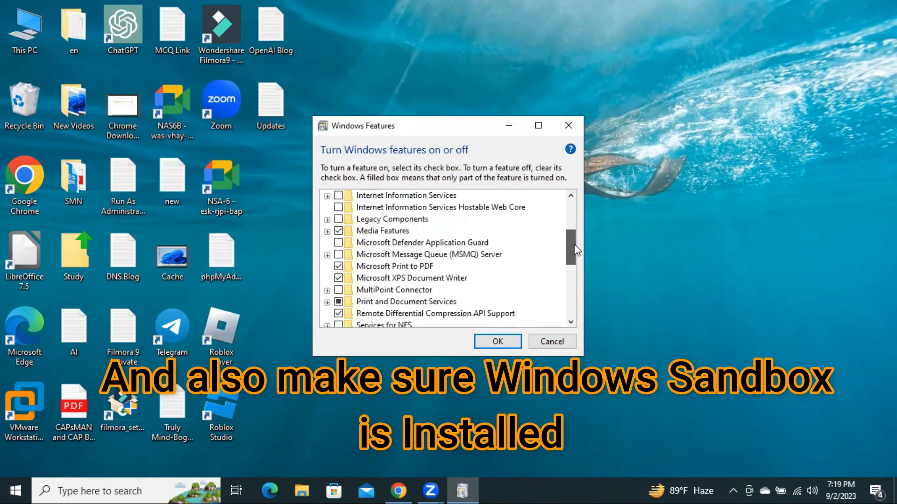
scroll("down", 3)
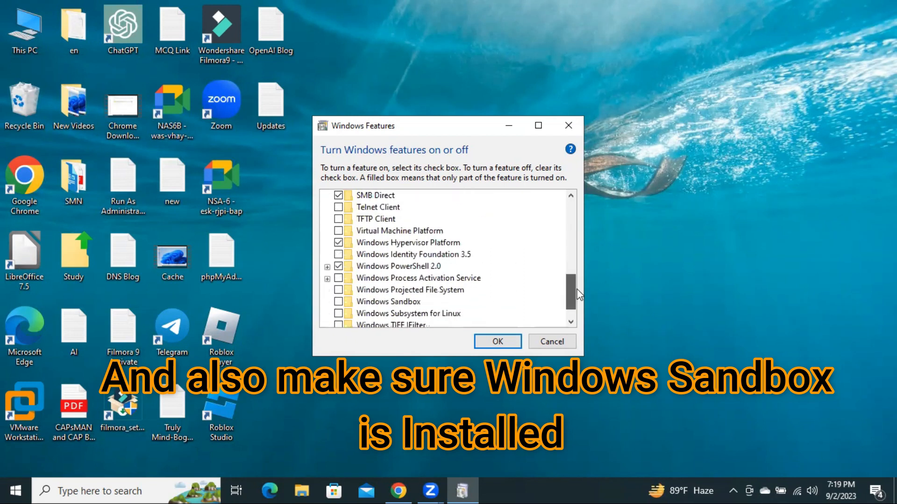
mouse_move(391, 310)
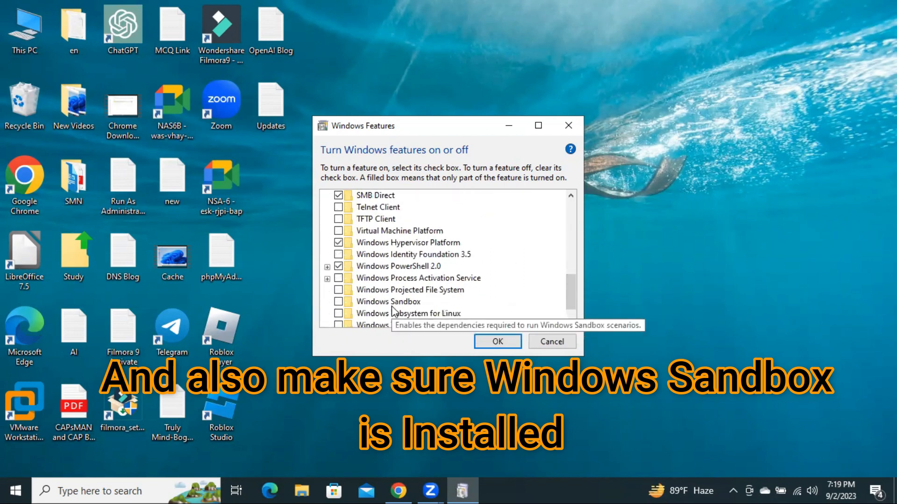
left_click(389, 301)
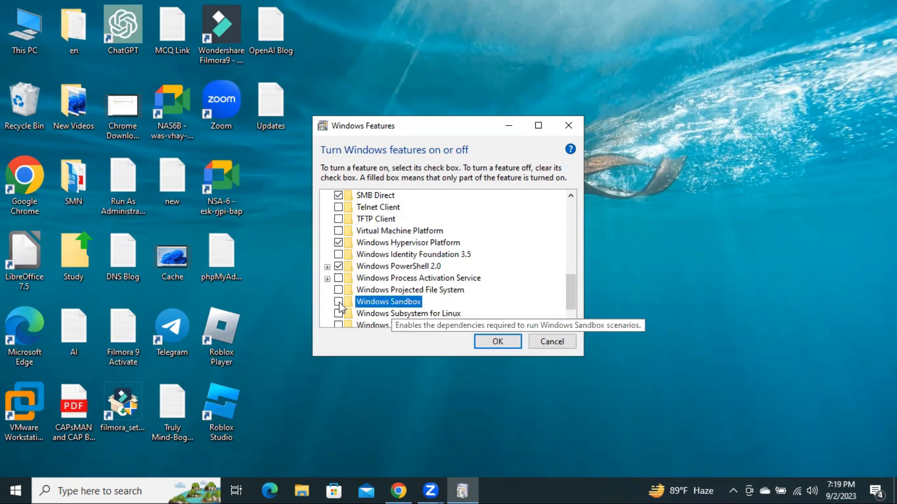
left_click(338, 301)
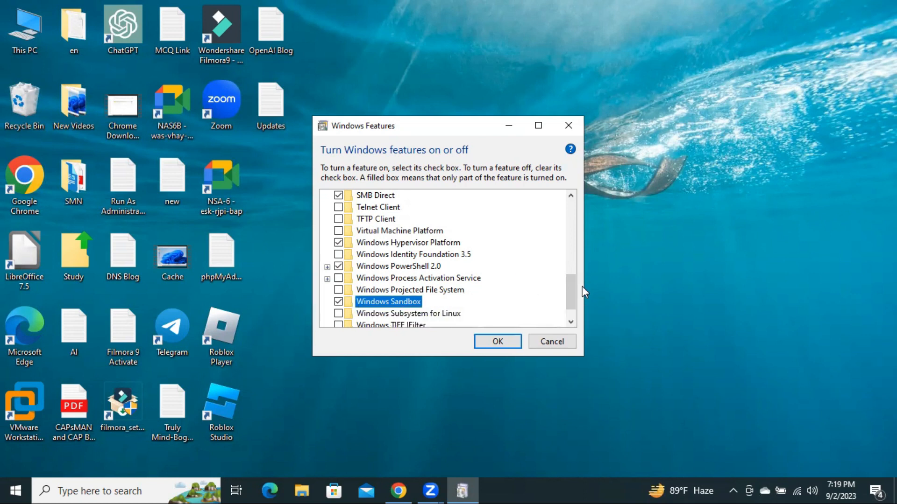
scroll("down", 3)
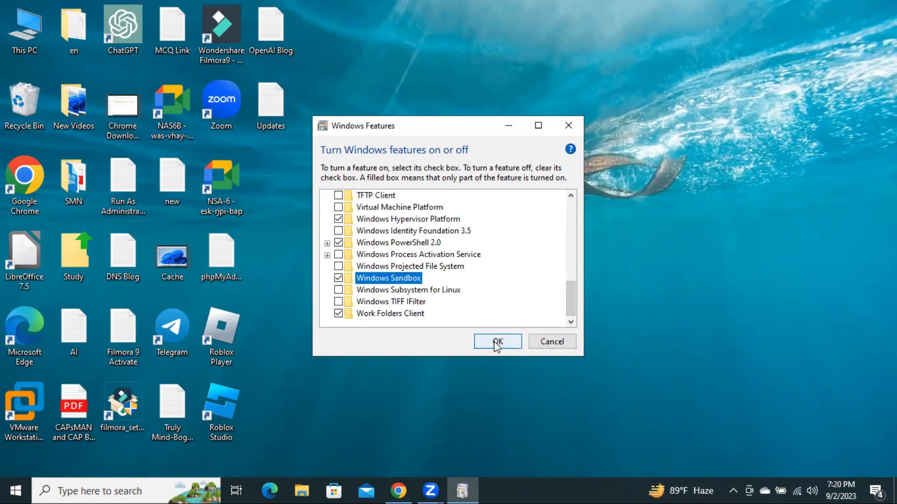
left_click(496, 342)
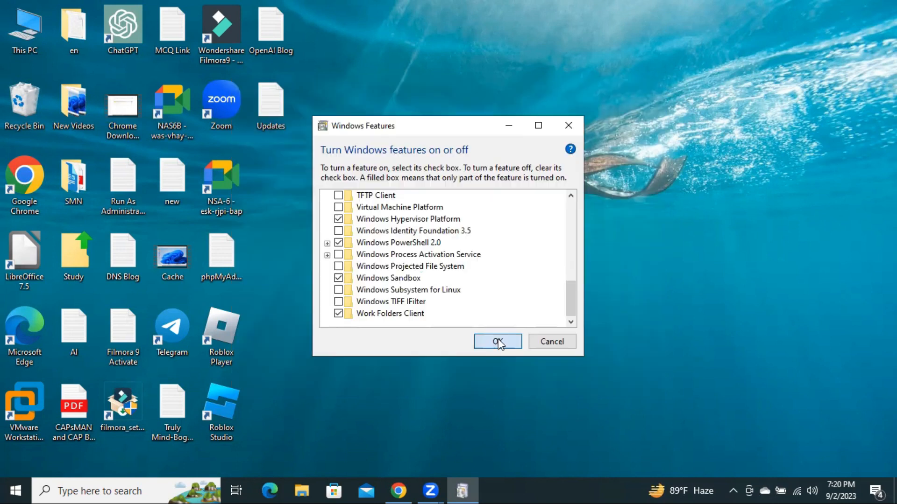
- Confirm the feature changes, decline the reboot, and bring up the Start menu's power options
left_click(497, 342)
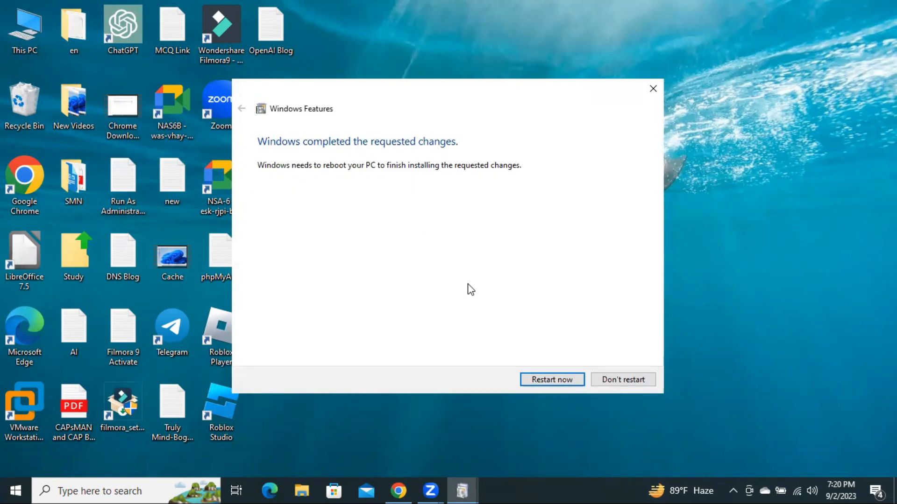
mouse_move(529, 319)
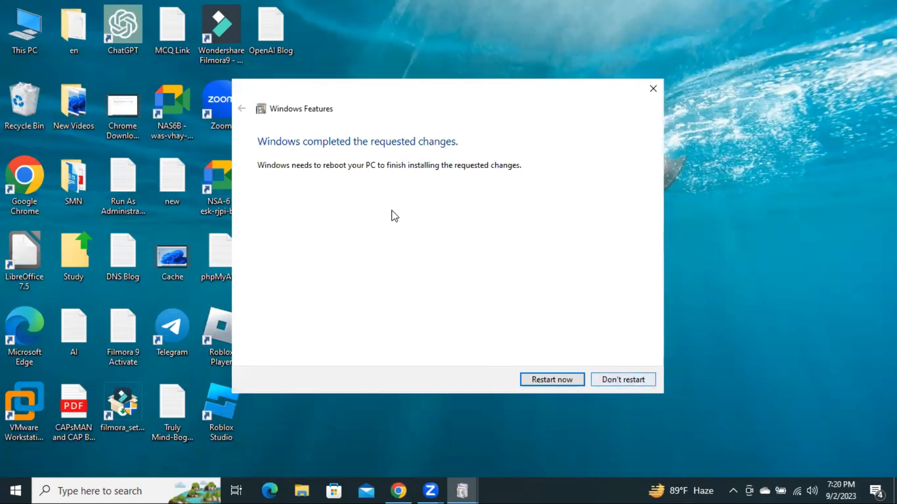
mouse_move(560, 265)
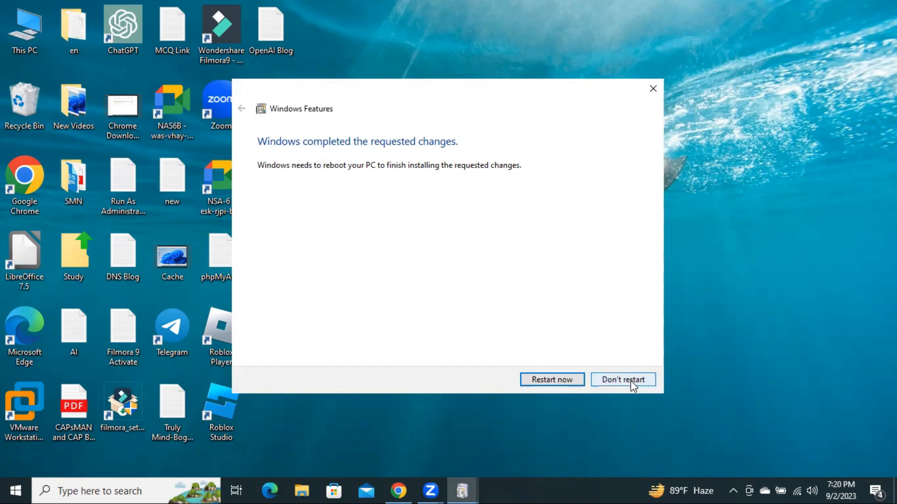
left_click(622, 379)
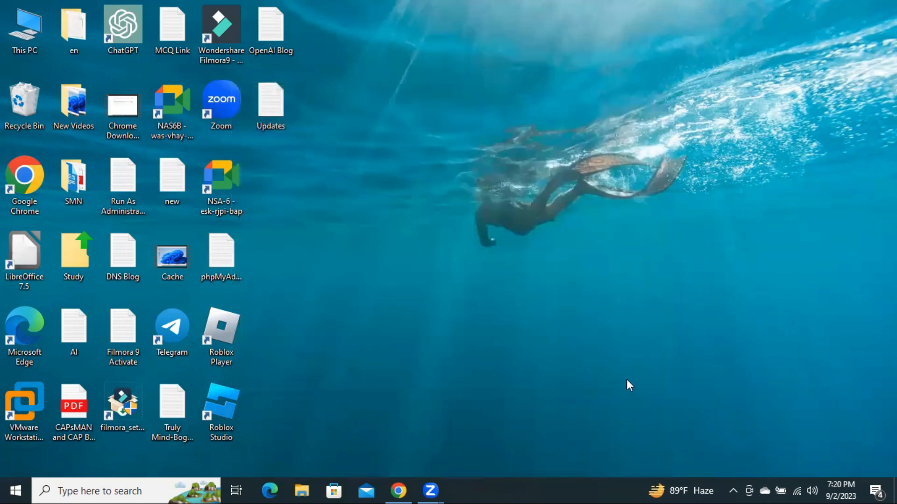
mouse_move(14, 490)
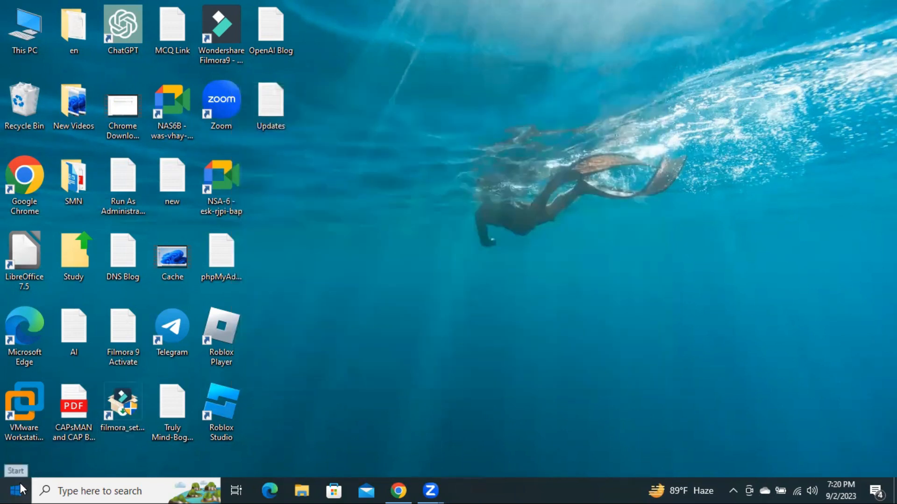
left_click(8, 490)
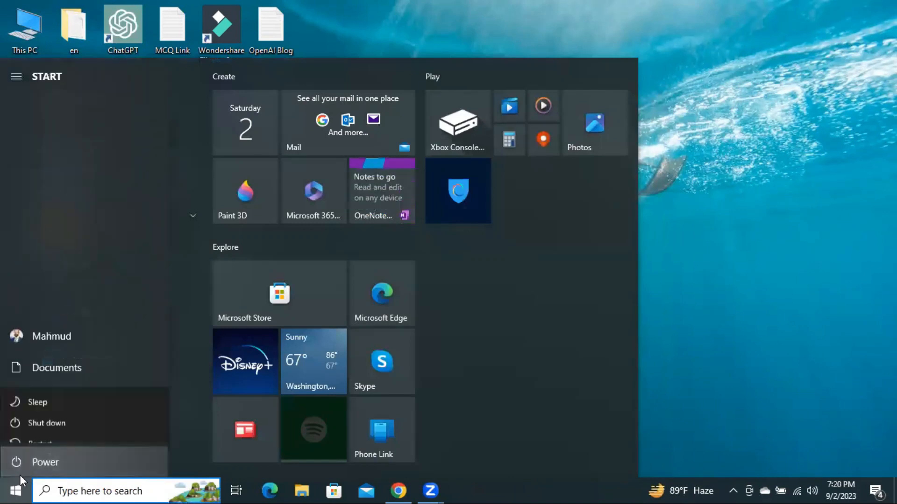